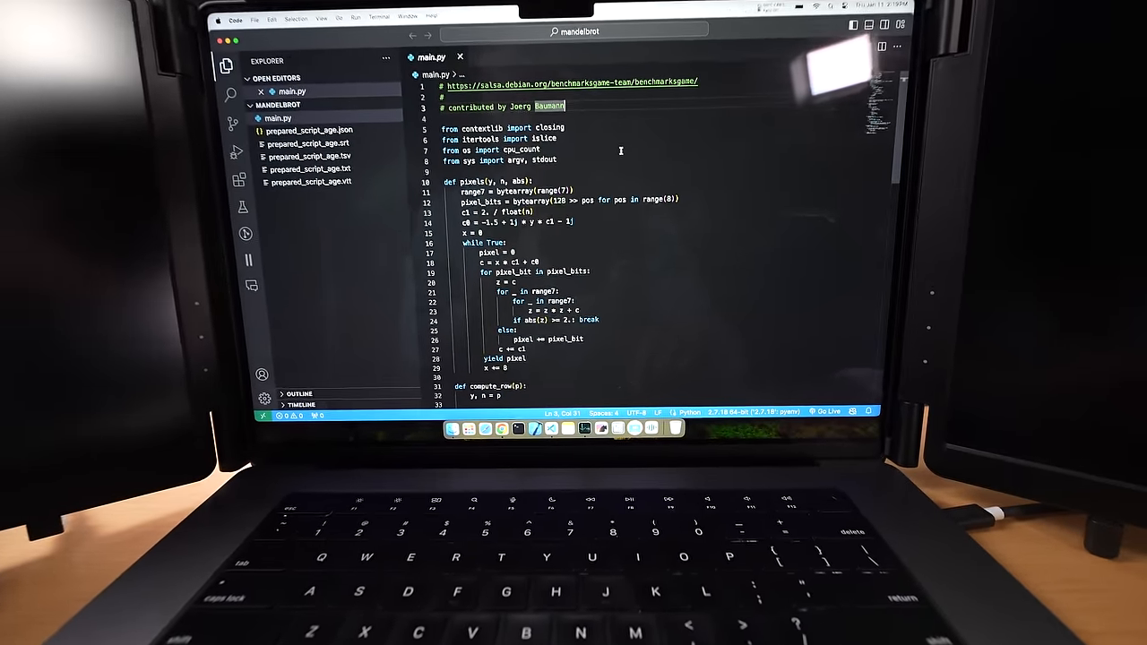
- Scroll down through the Merge sort article to its Analysis section
scroll(down, 3)
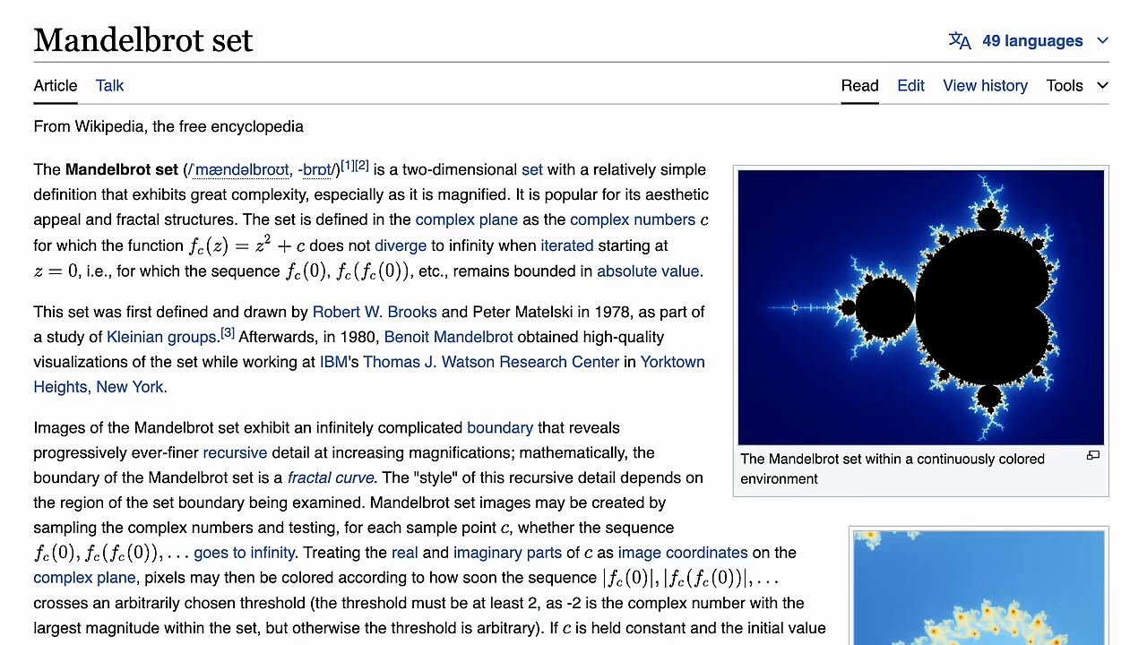
scroll(down, 3)
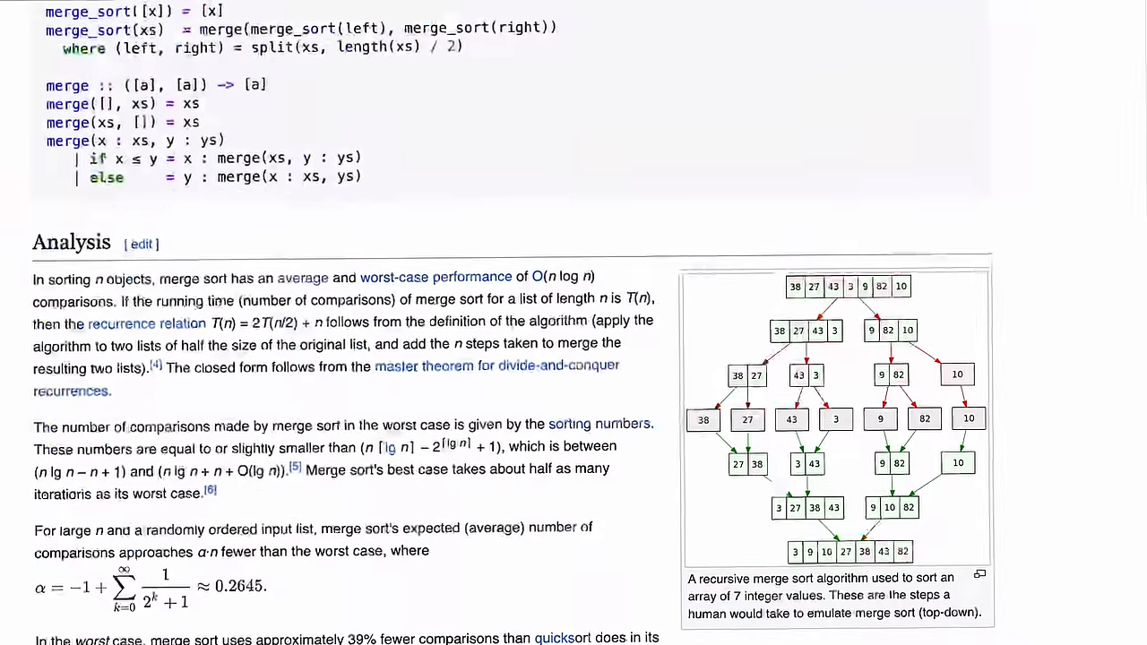
scroll(down, 3)
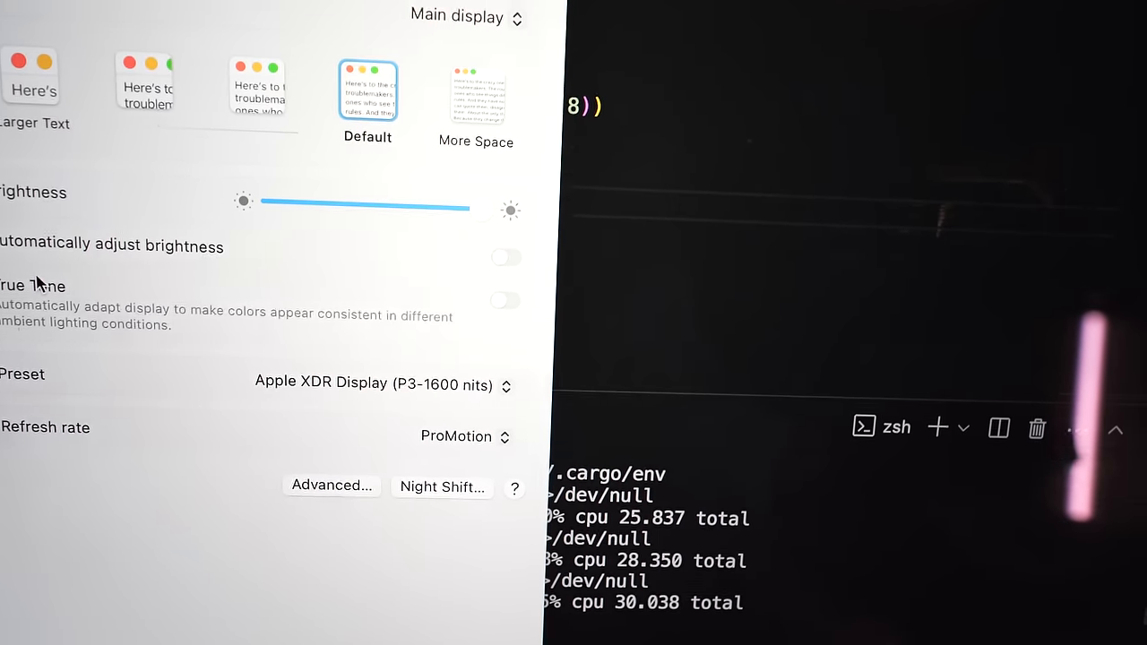
- Reveal all colour presets from Apple XDR Display (P3-1600 nits) to HDR Video and sRGB
click(377, 384)
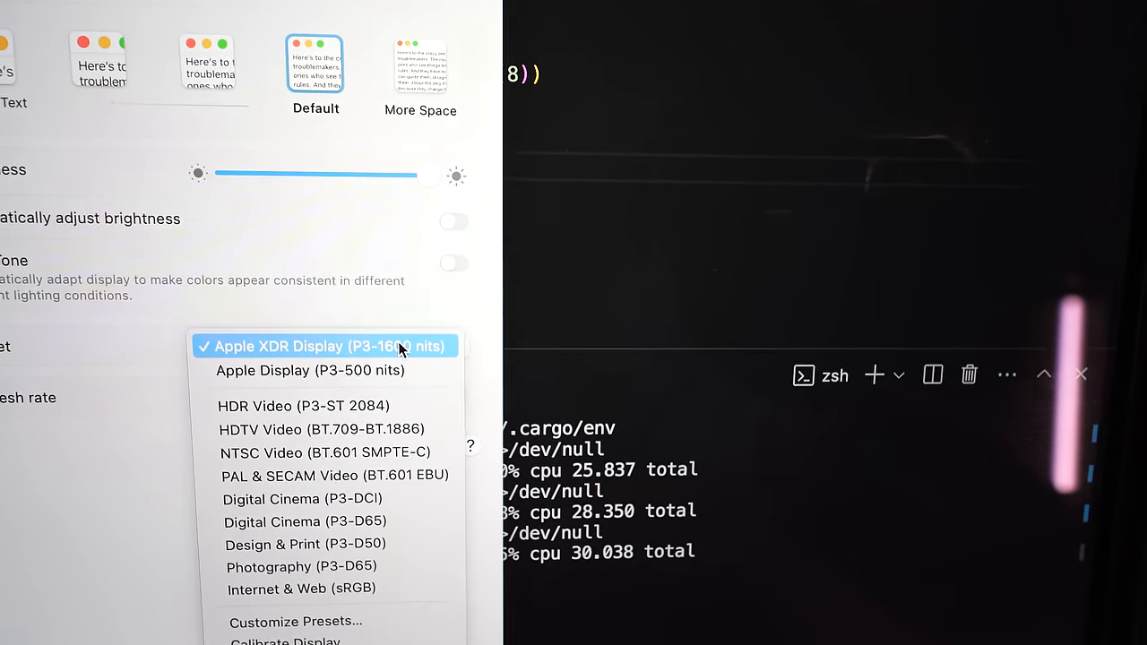